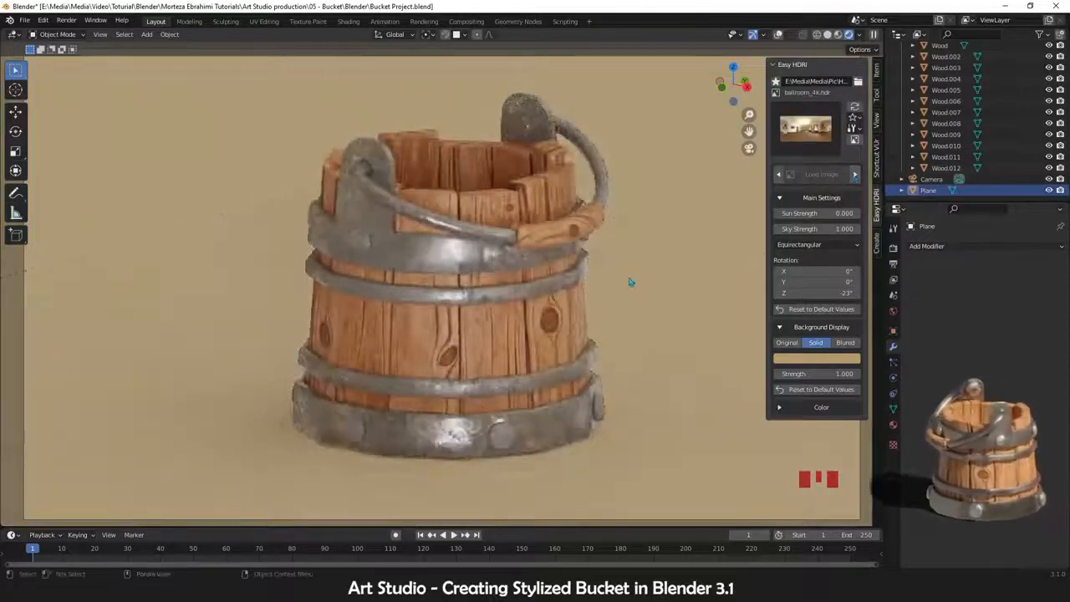
Start a new General file holding two plain cylinders side by side.
{"action": "left_click", "coordinate": [855, 174]}
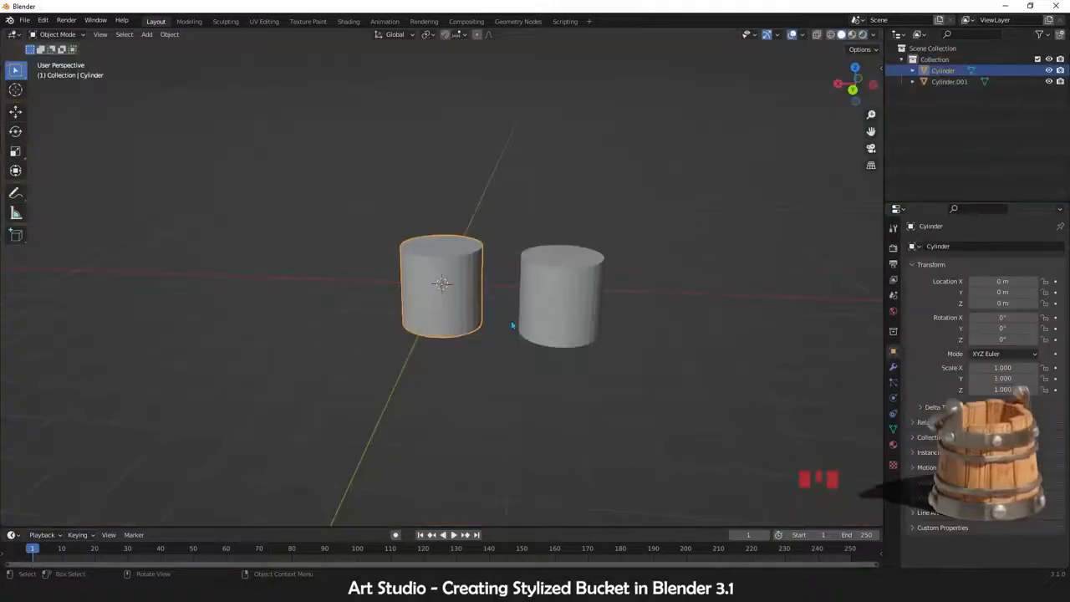
Duplicate a cylinder and separate a plank, repeating it around a Bezier circle.
{"action": "key", "text": "shift+d"}
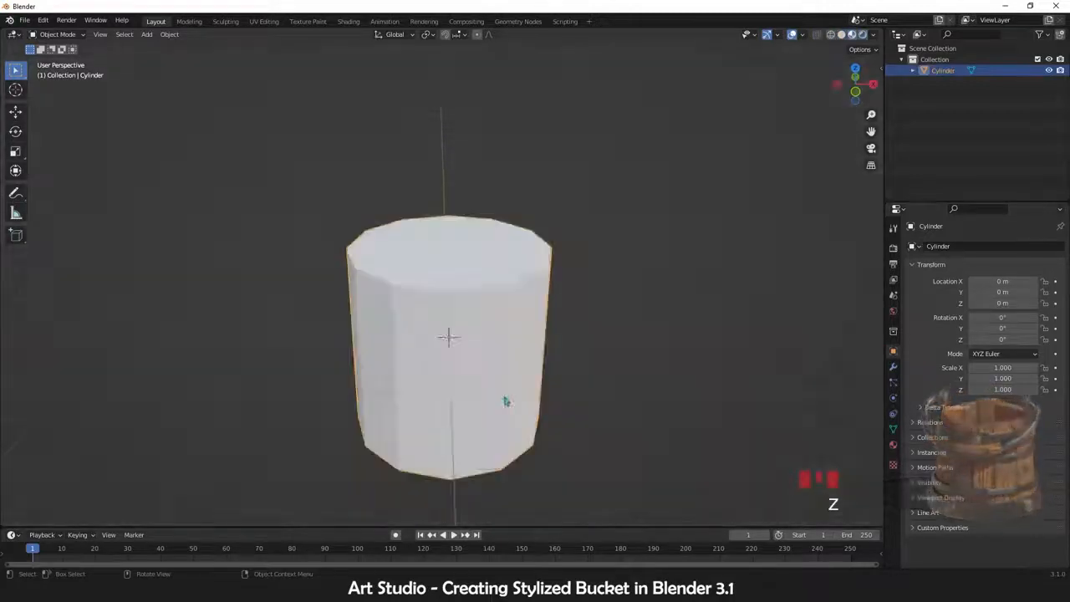
{"action": "key", "text": "Tab"}
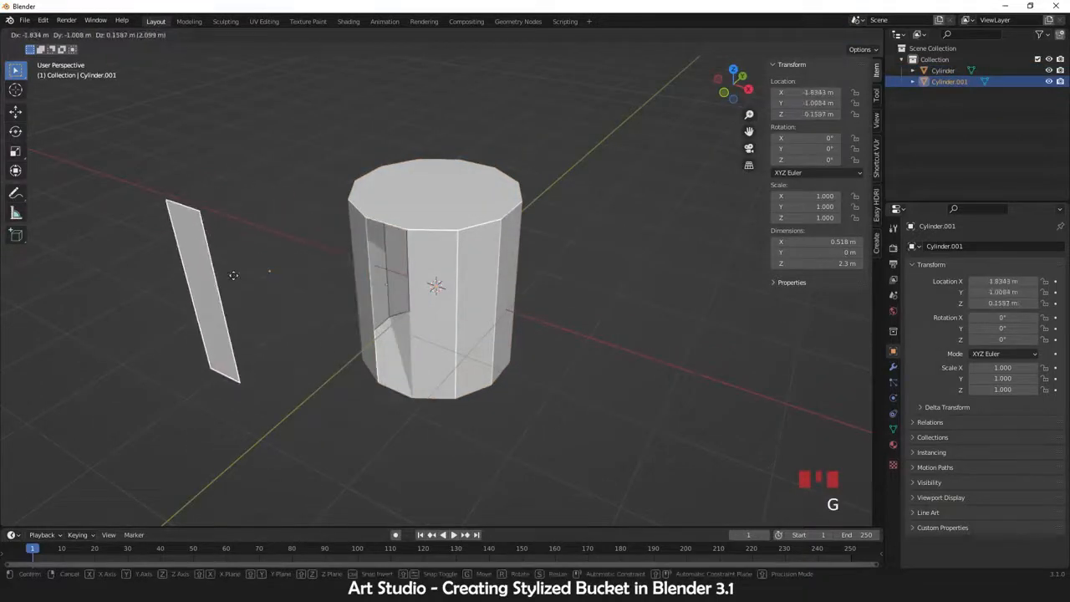
{"action": "left_click", "coordinate": [926, 271]}
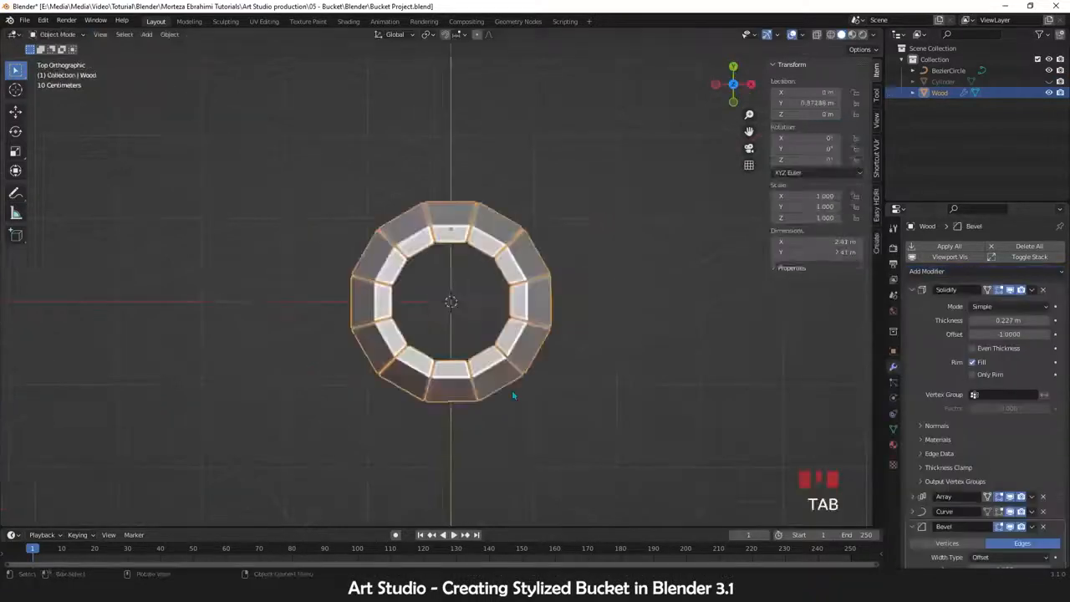
Switch to top view while modeling the iron bands and handle mount.
{"action": "key", "text": "KP_7"}
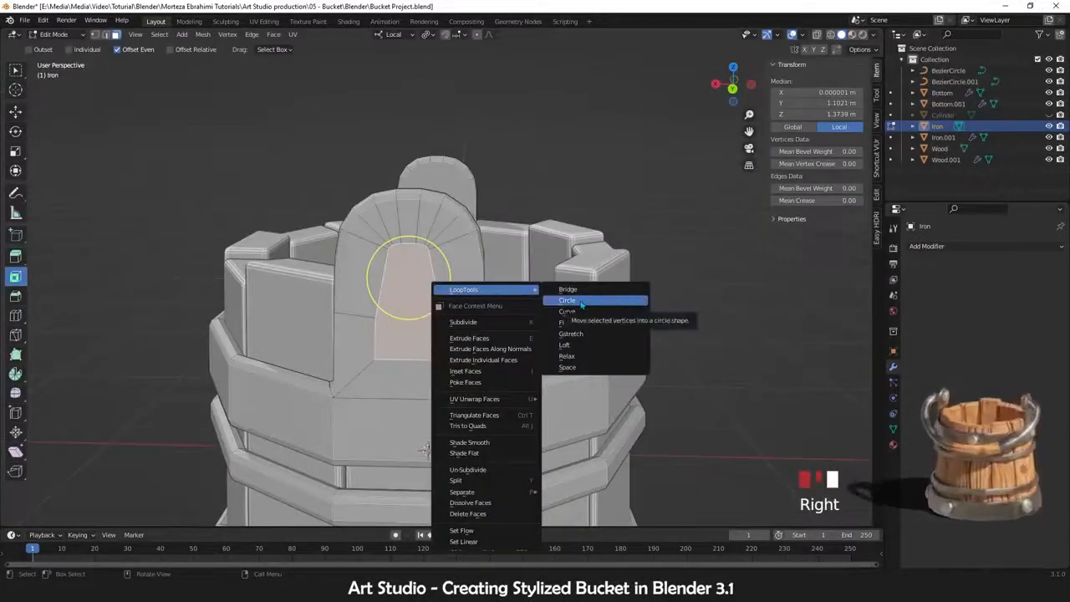
Round the mount face into a circle and enable the Node Wrangler add-on.
{"action": "left_click", "coordinate": [567, 300]}
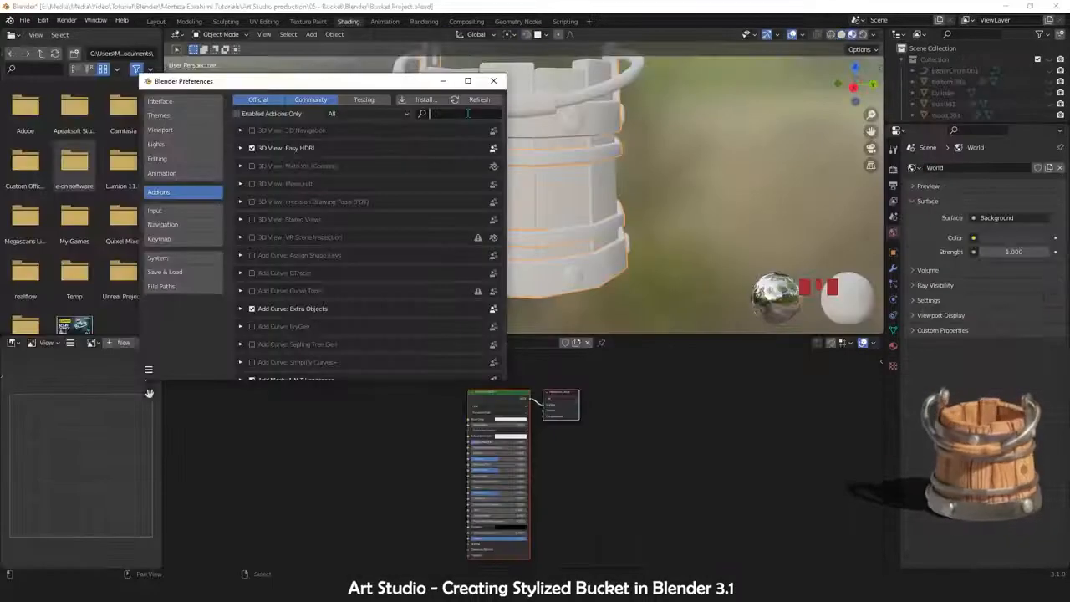
{"action": "type", "text": "node"}
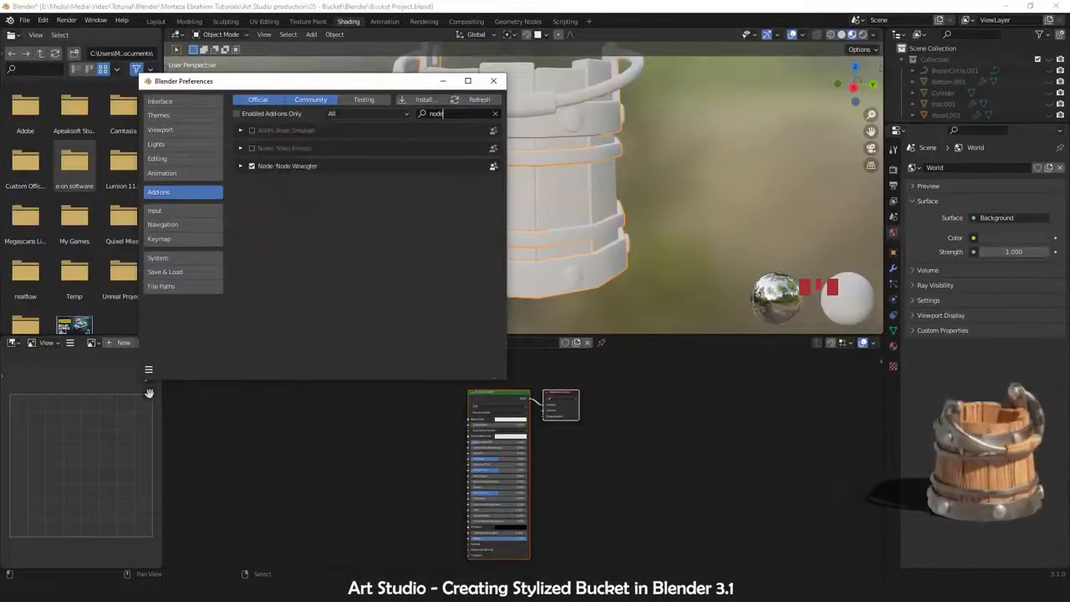
{"action": "left_click", "coordinate": [494, 80]}
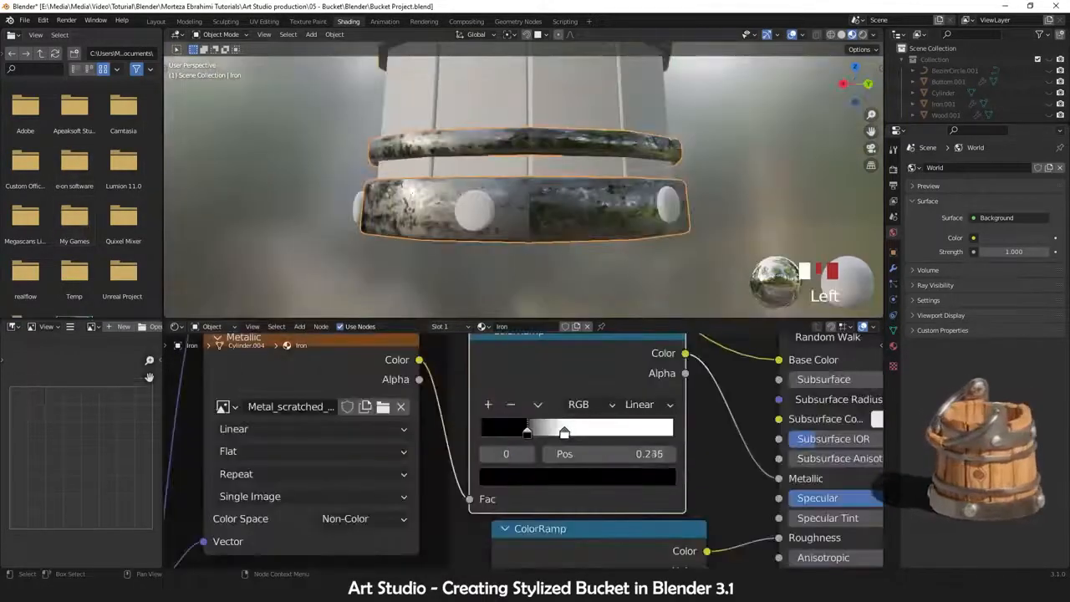
{"action": "left_click", "coordinate": [263, 20]}
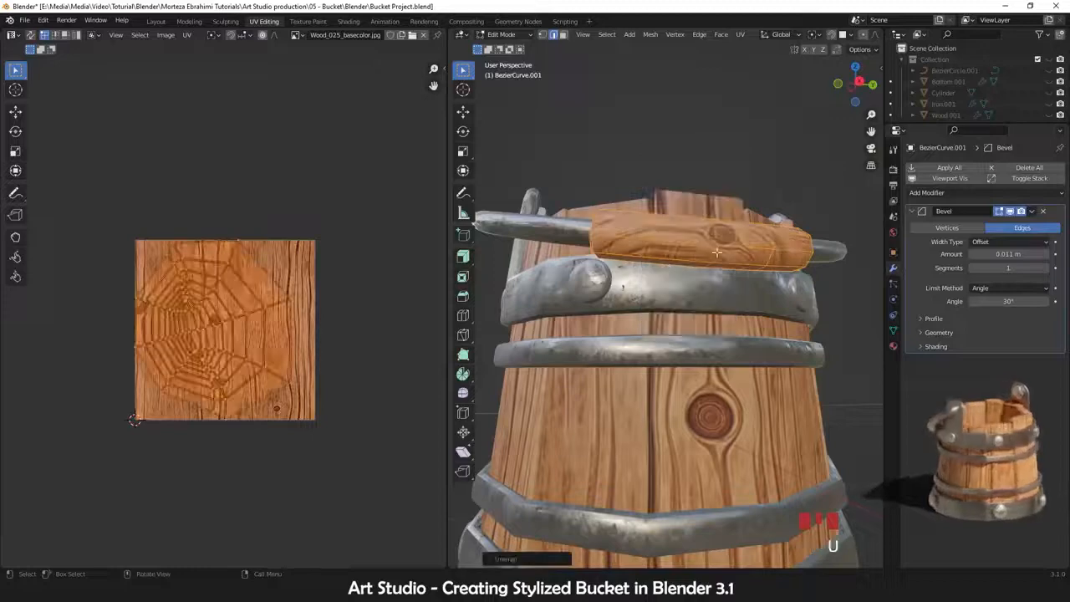